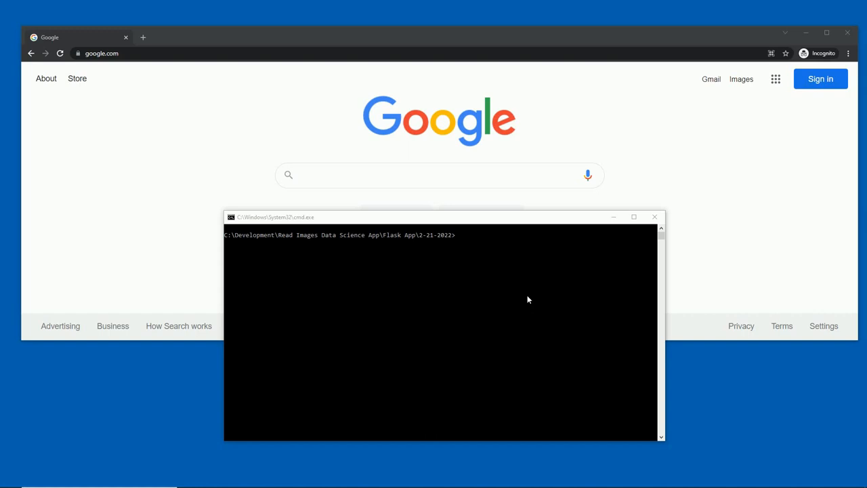
# Step: Run 'python app.py' from the 2-21-2022 project folder to start the Flask server
pyautogui.write('p')
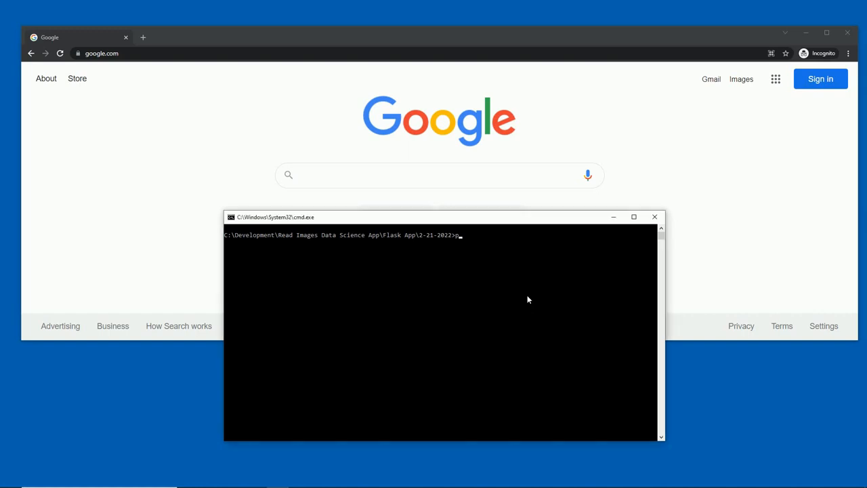
pyautogui.write('python app')
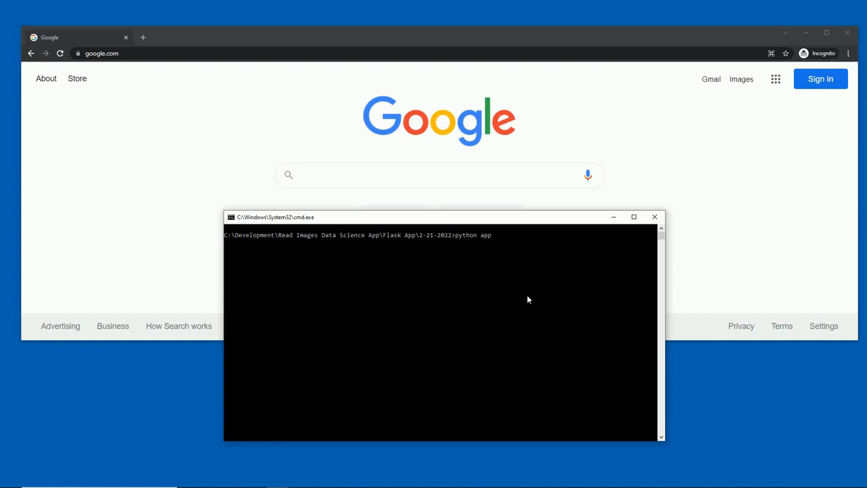
pyautogui.write('.py')
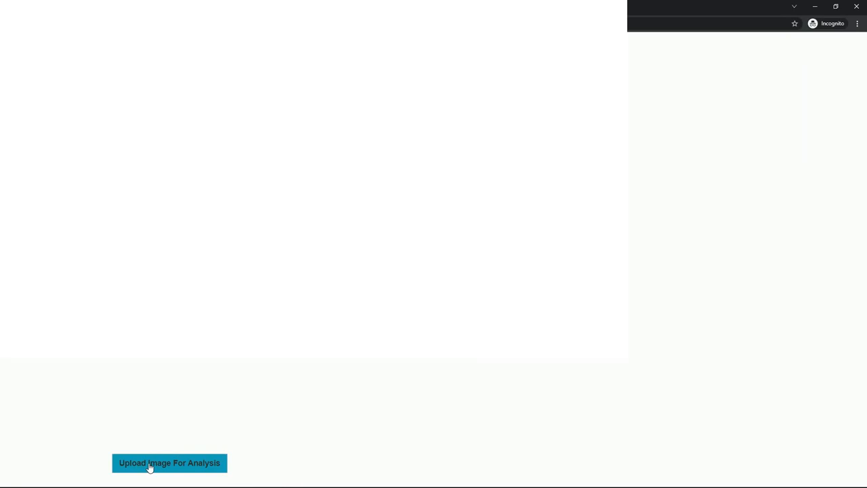
# Step: Upload SP1.jpg from the uploadedimages folder so its sign text and English translation appear
pyautogui.click(168, 464)
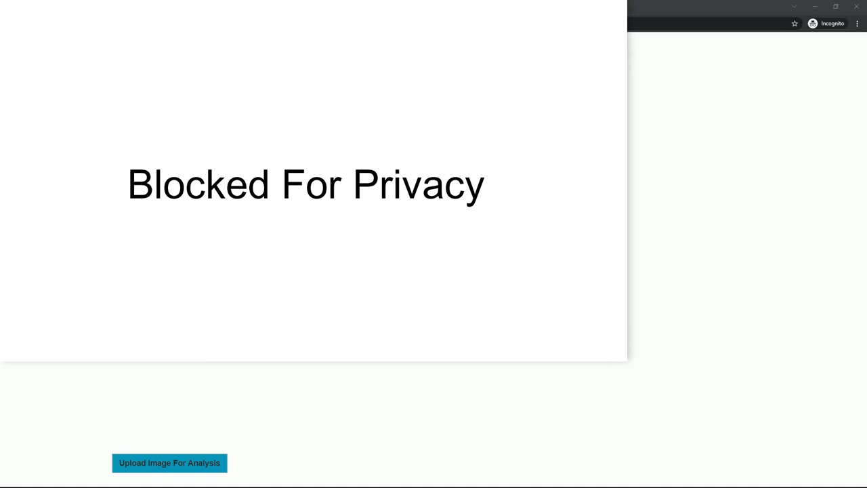
pyautogui.click(168, 463)
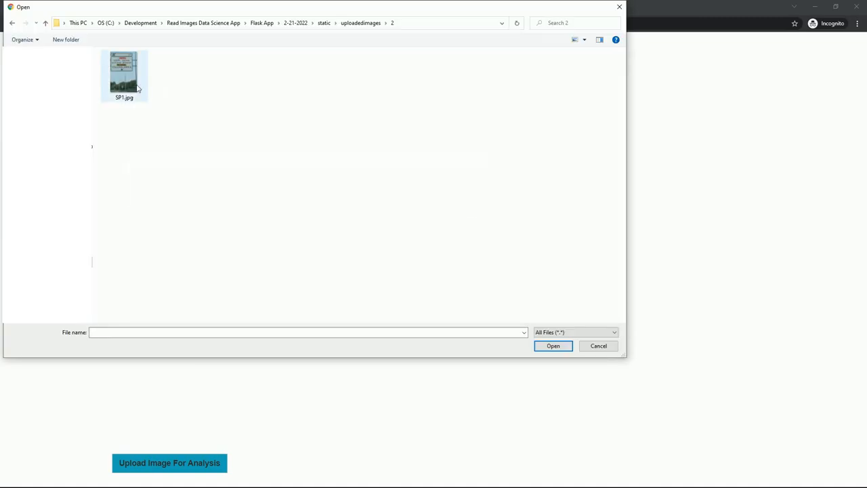
pyautogui.doubleClick(125, 70)
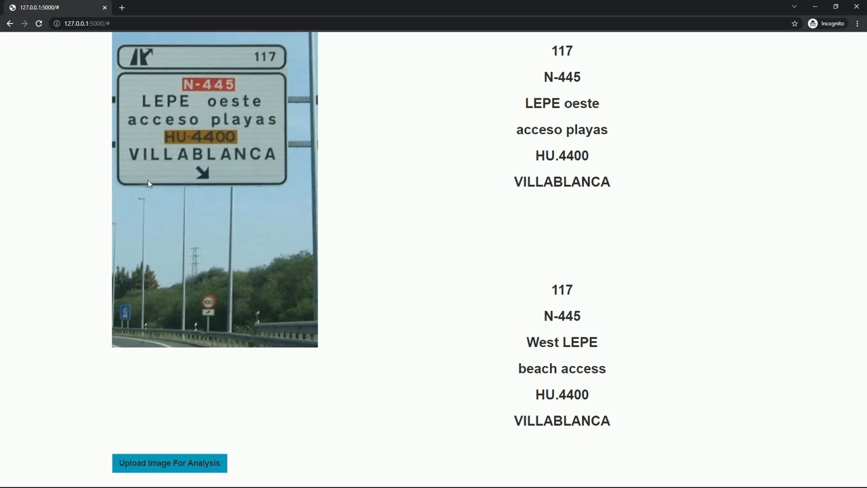
pyautogui.moveTo(237, 204)
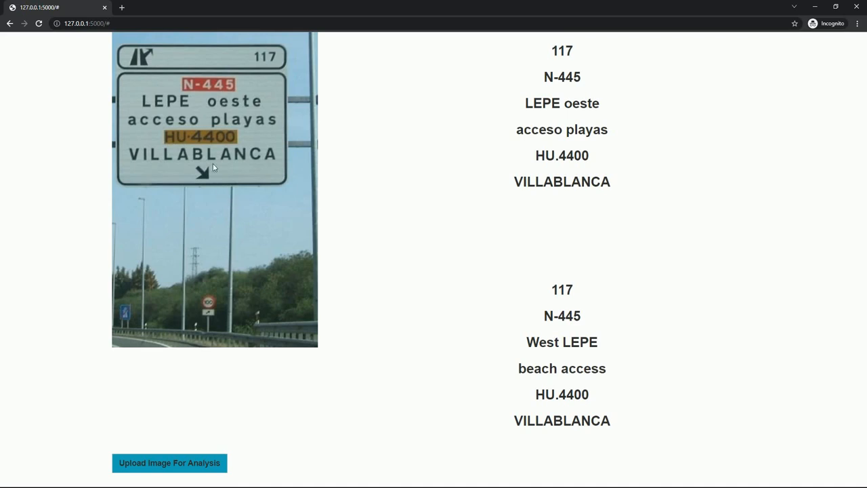
pyautogui.moveTo(197, 103)
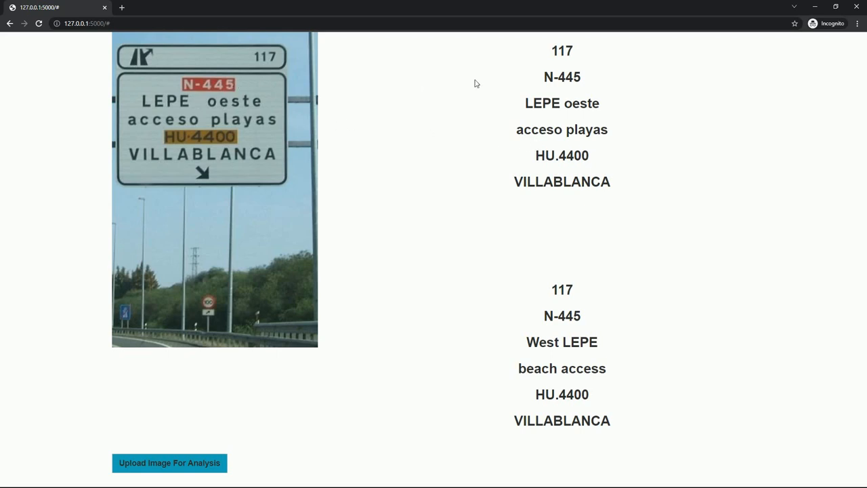
pyautogui.moveTo(557, 65)
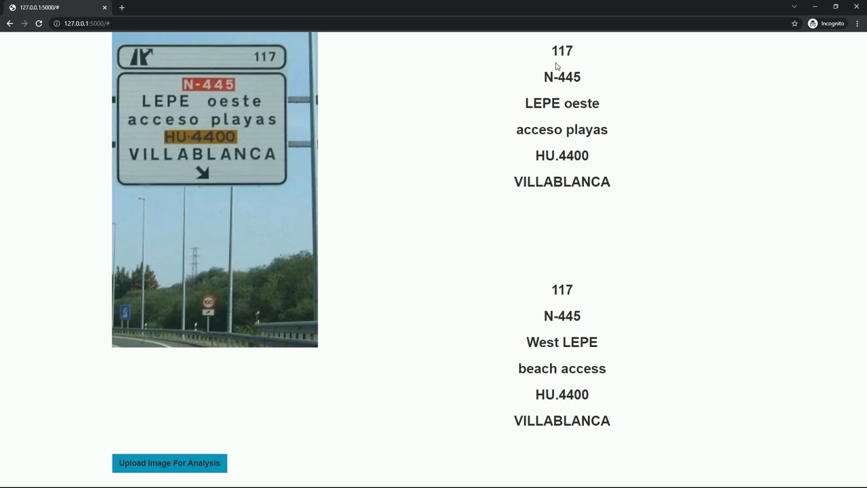
pyautogui.moveTo(568, 303)
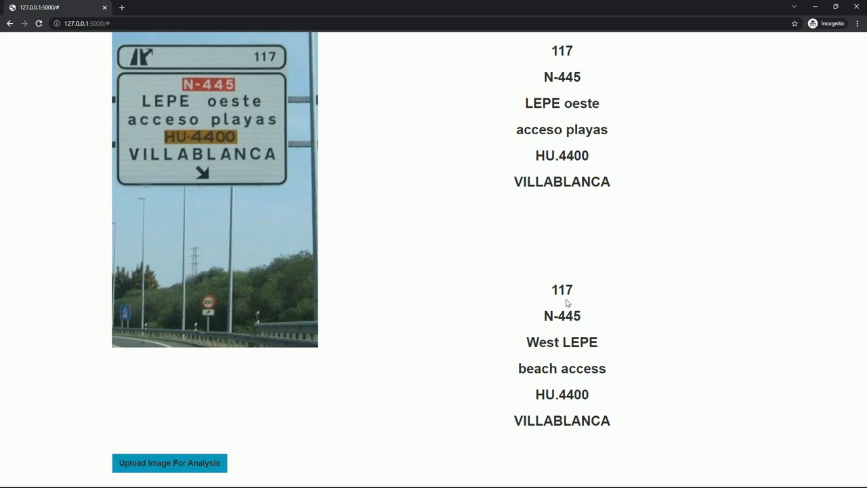